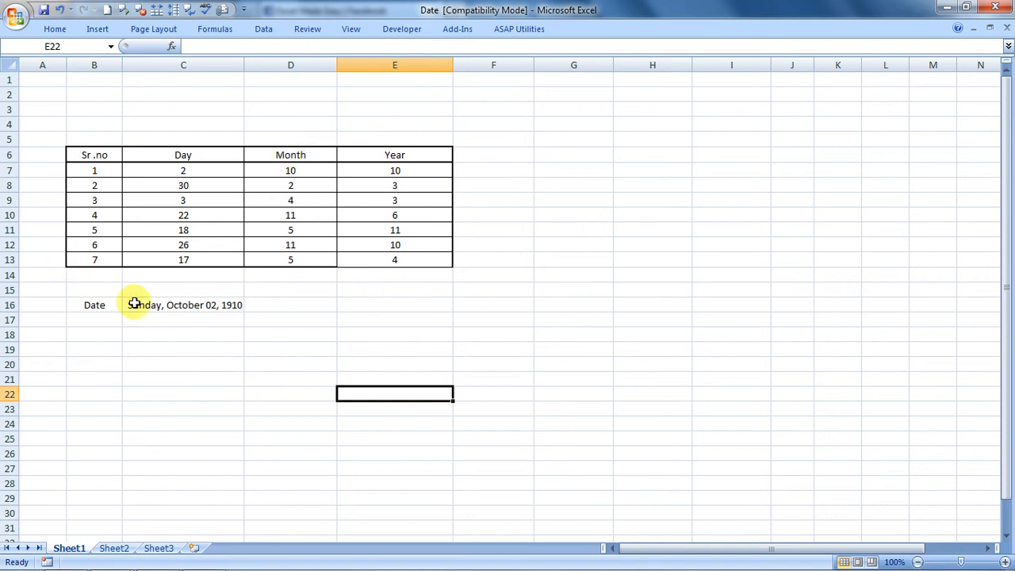
Clear the old DATE formula from C16, leaving the cell empty beside the Date label
click(183, 305)
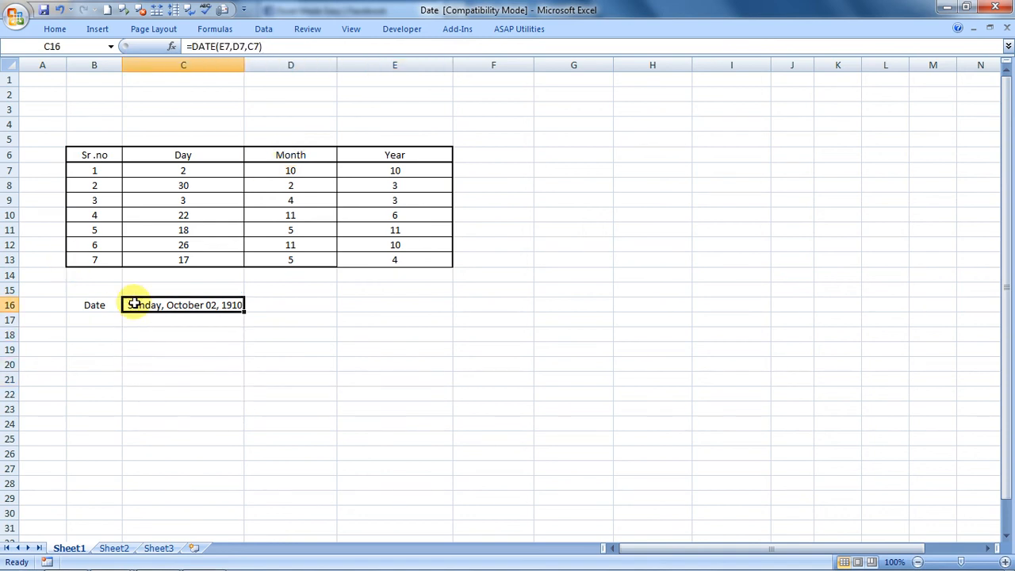
key(Delete)
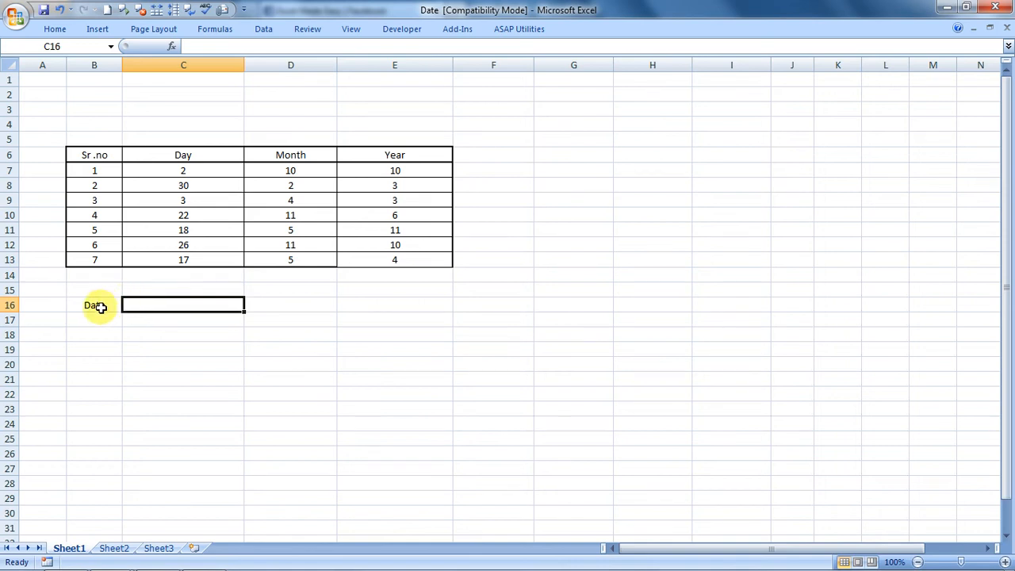
click(94, 306)
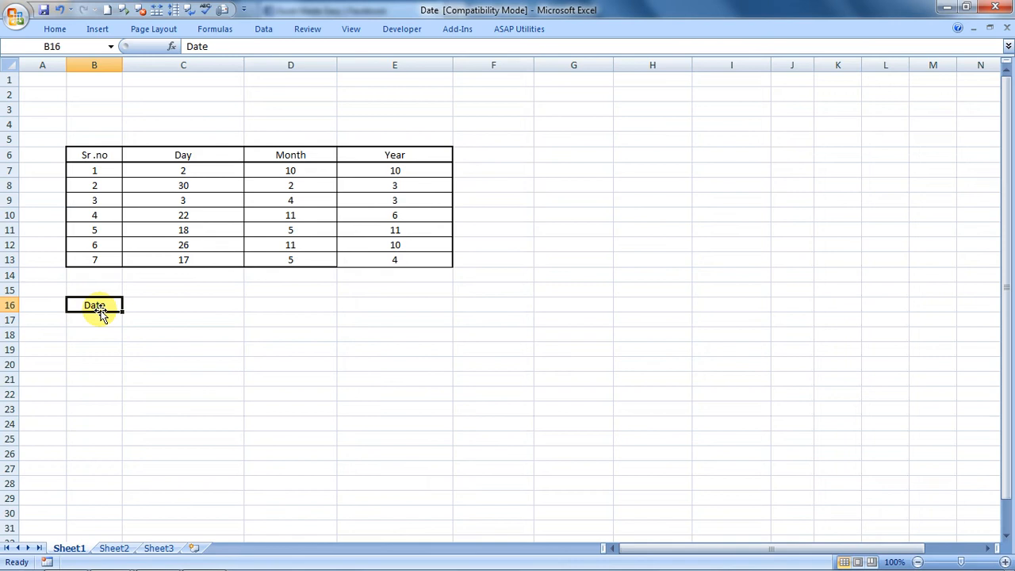
mouse_move(129, 112)
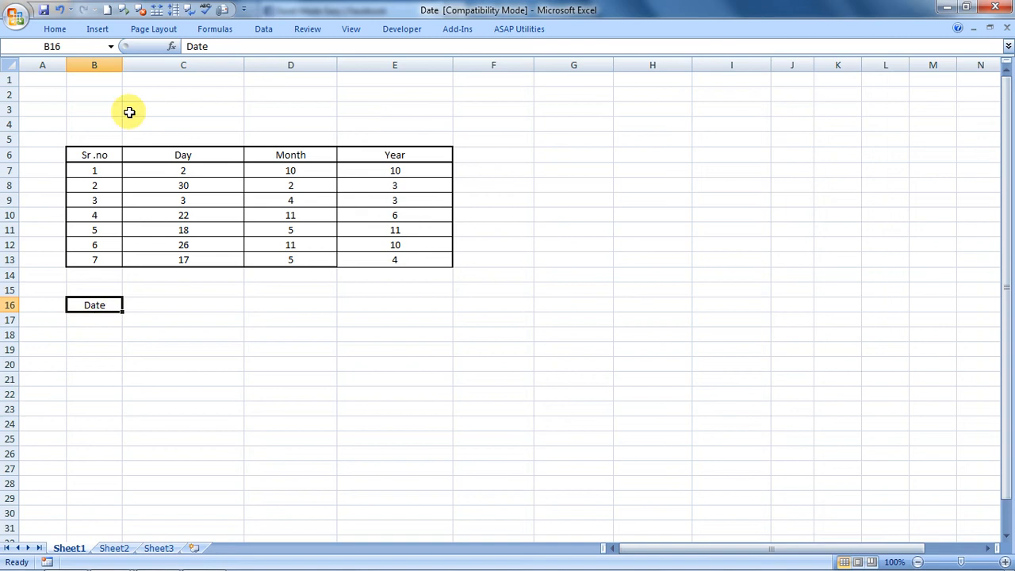
mouse_move(169, 166)
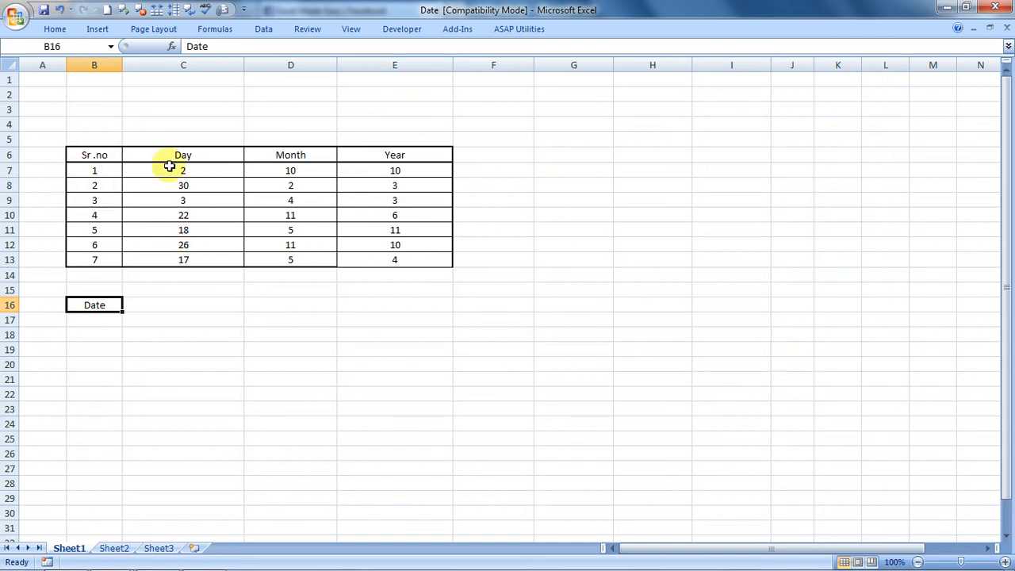
mouse_move(177, 147)
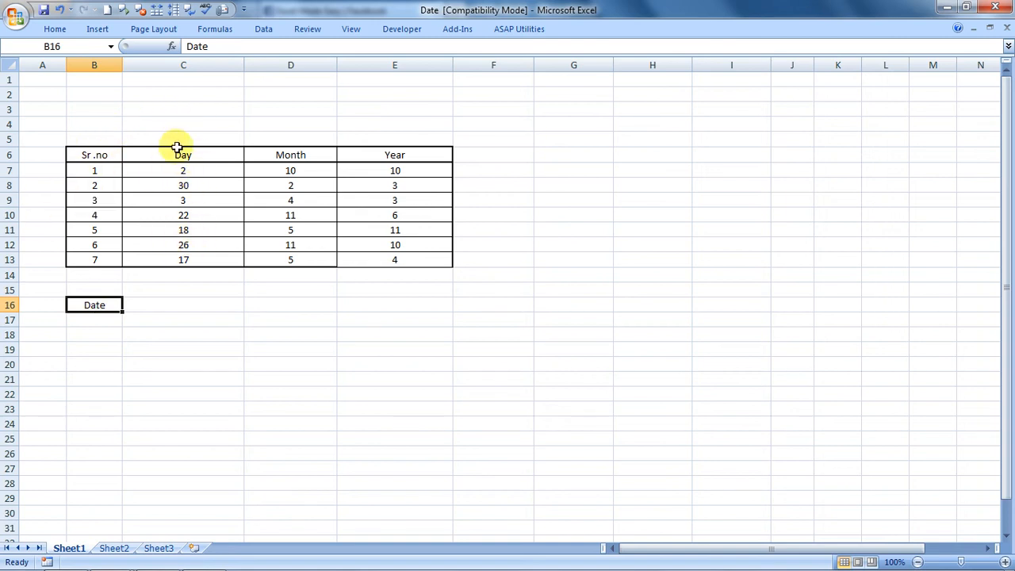
mouse_move(290, 155)
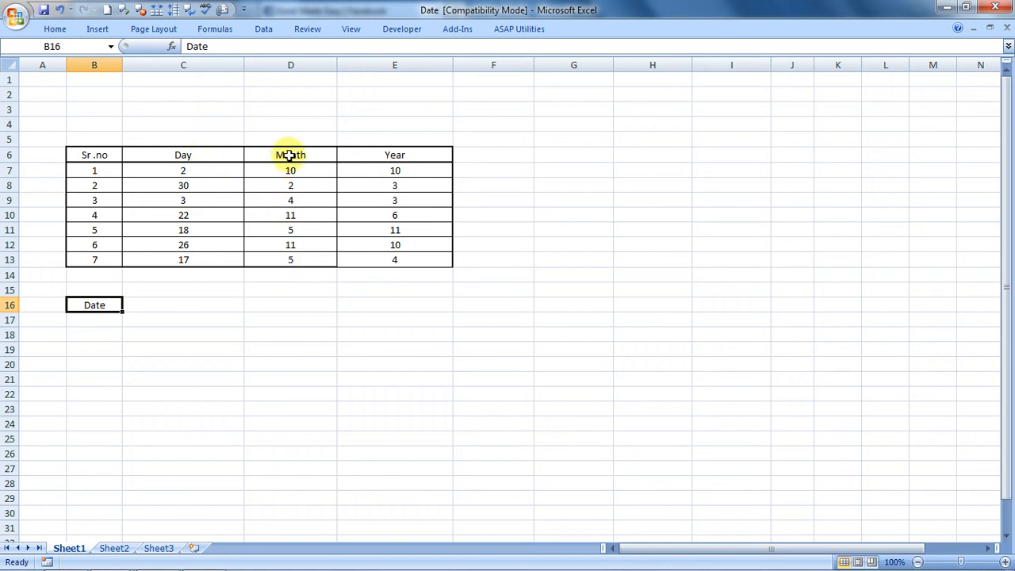
mouse_move(351, 331)
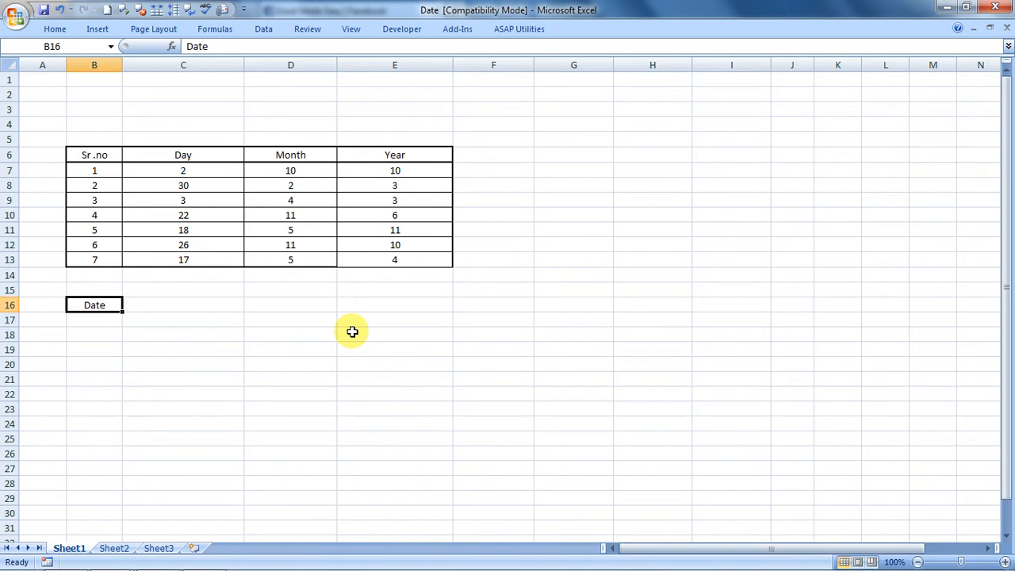
Enter =DATE(E7,D7,C7) in C16, giving Sunday, October 02, 1910
click(184, 304)
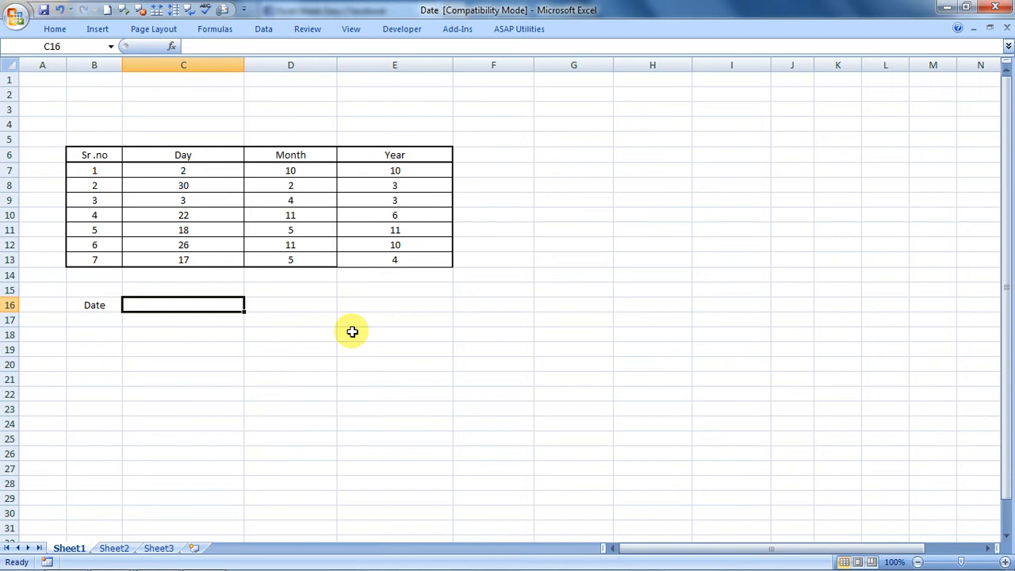
text(=date)
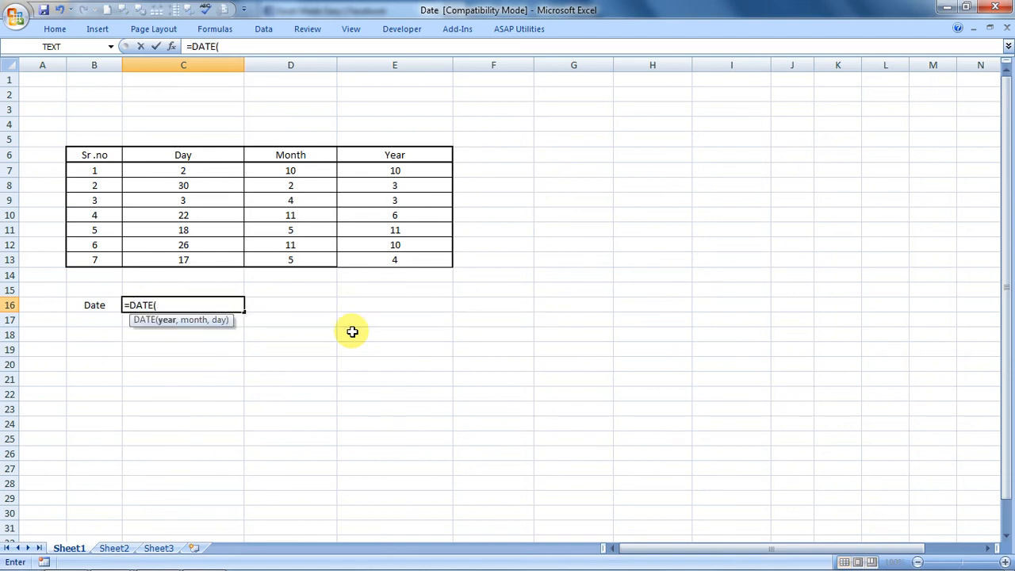
mouse_move(175, 329)
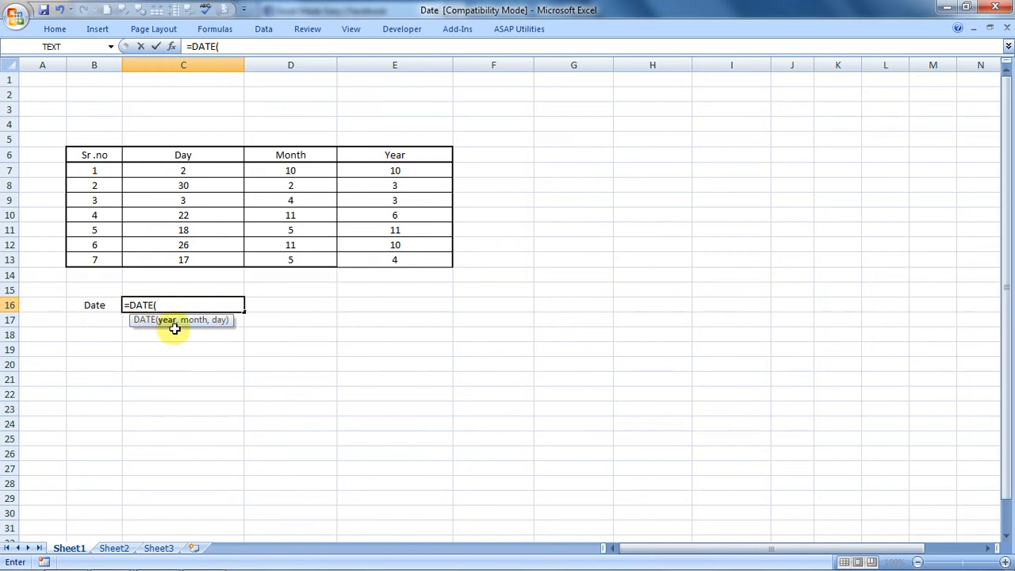
click(394, 170)
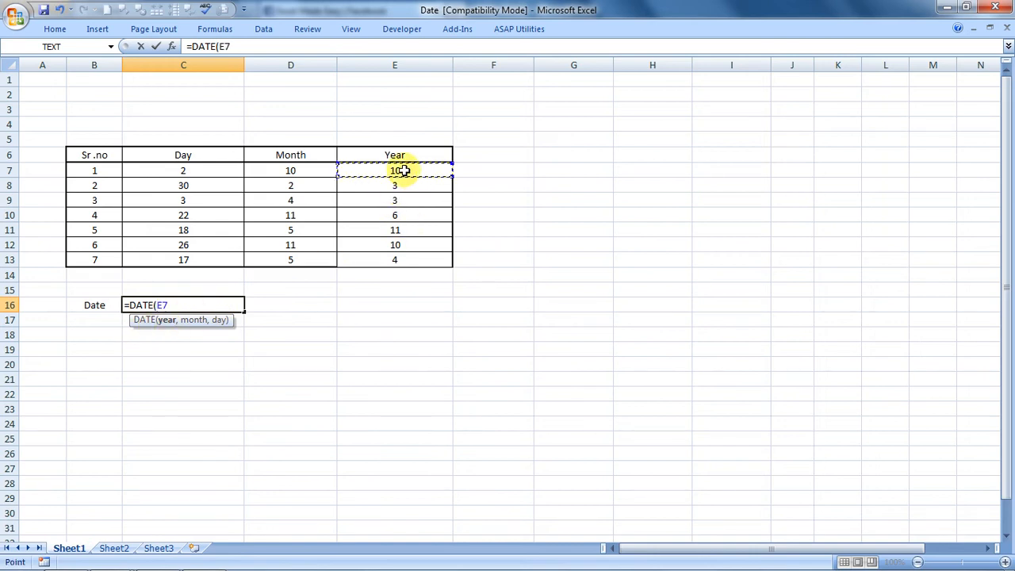
text(,)
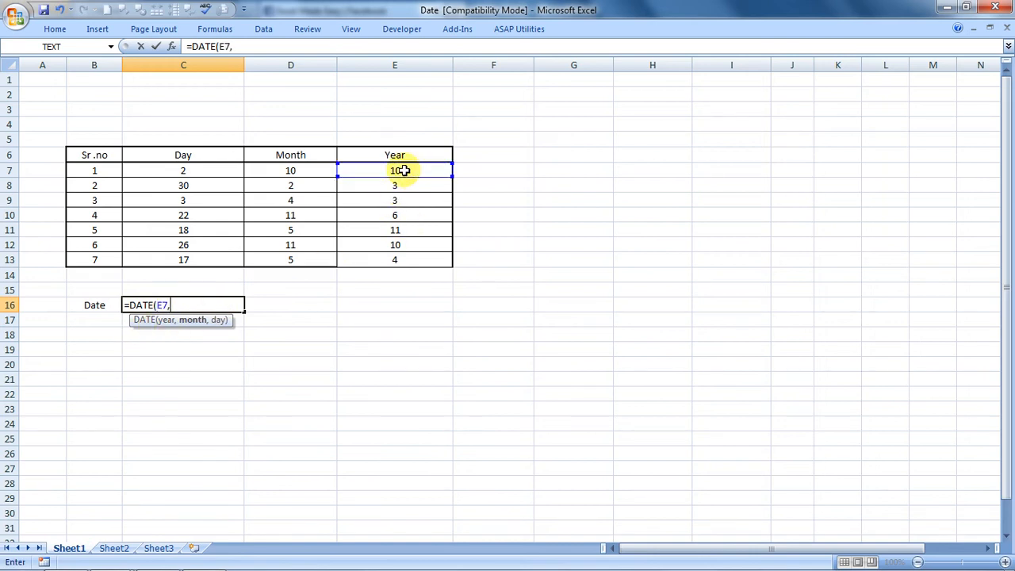
mouse_move(213, 281)
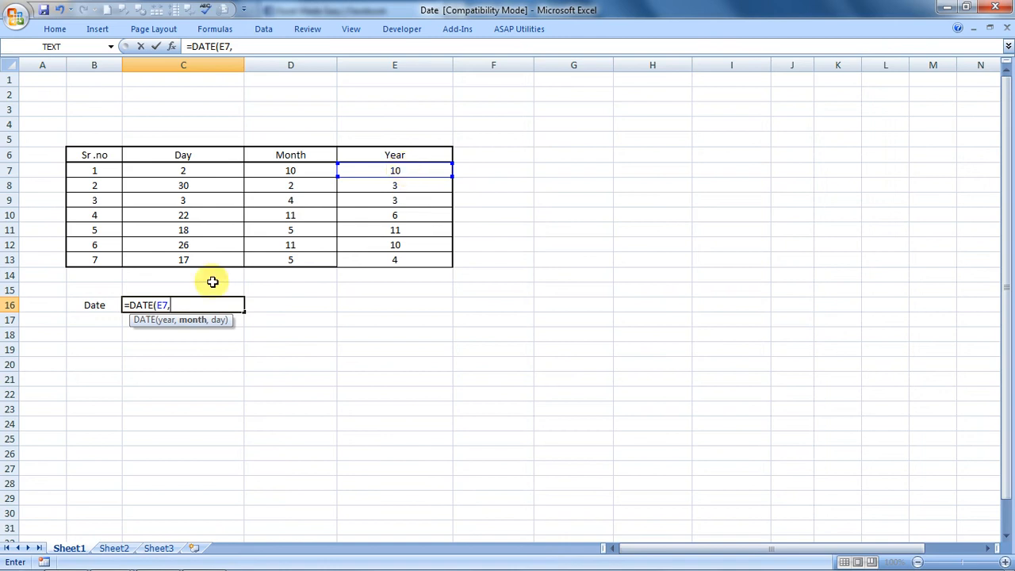
mouse_move(291, 170)
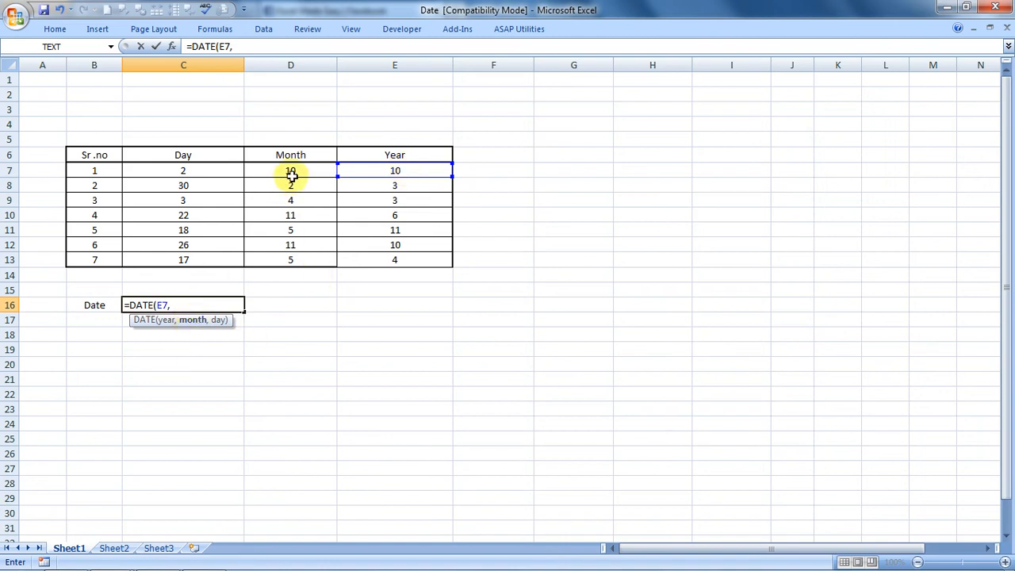
click(290, 170)
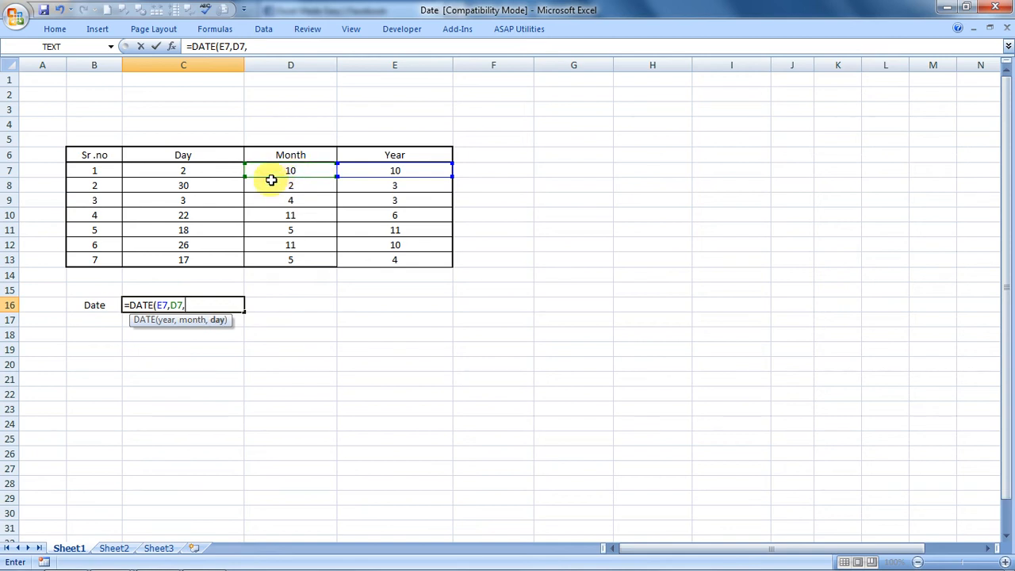
click(183, 170)
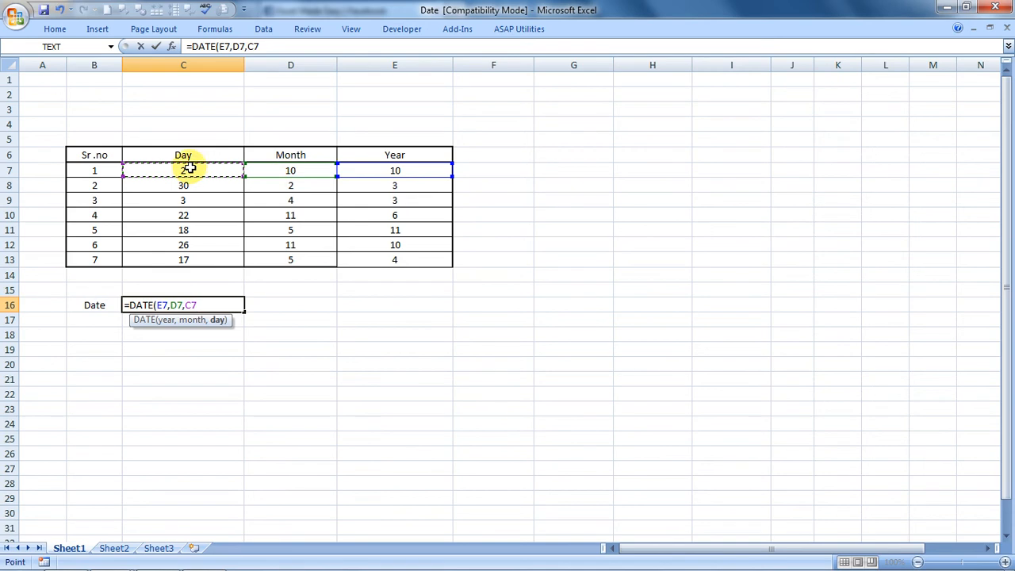
text()\)
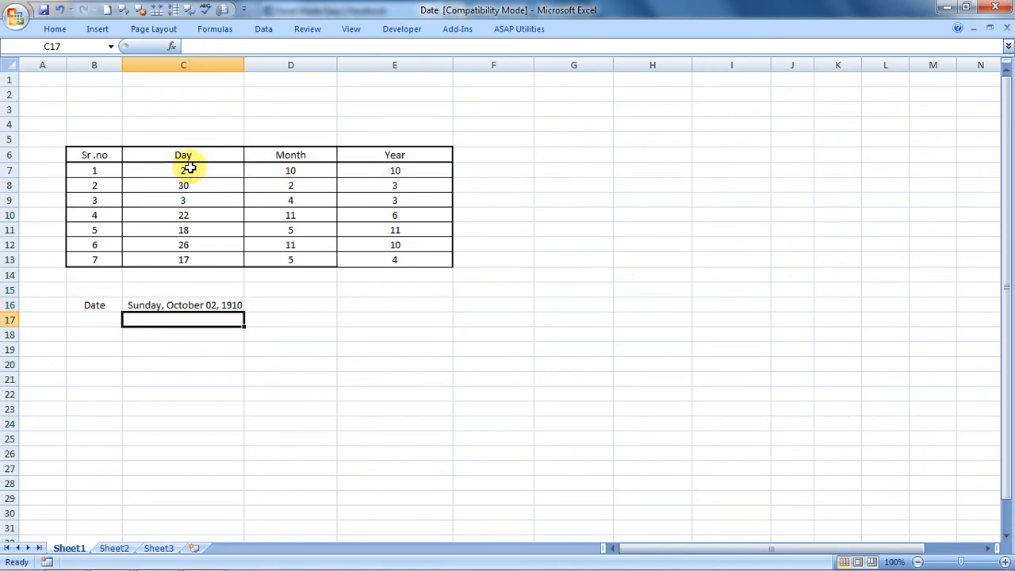
click(183, 304)
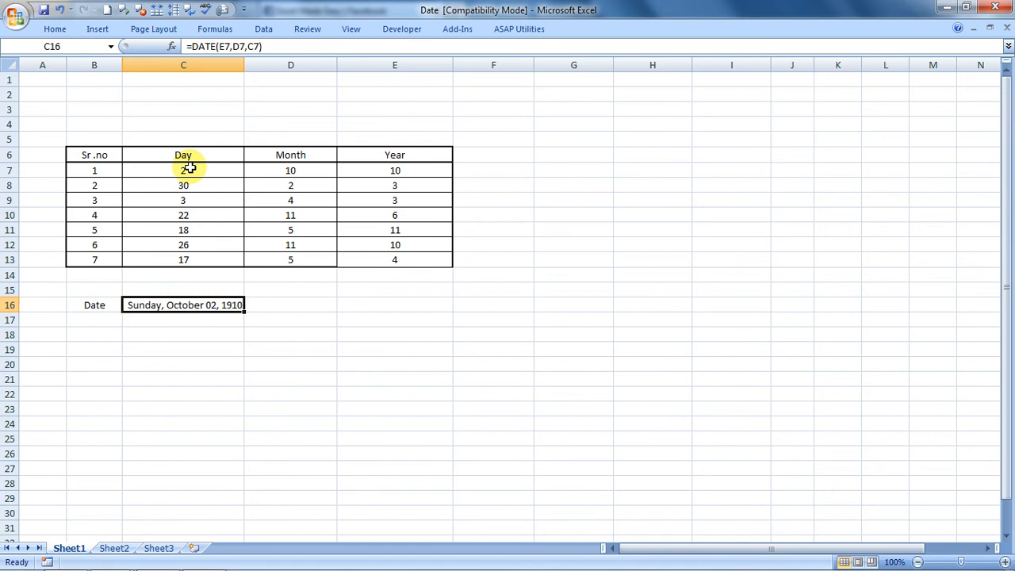
right_click(183, 304)
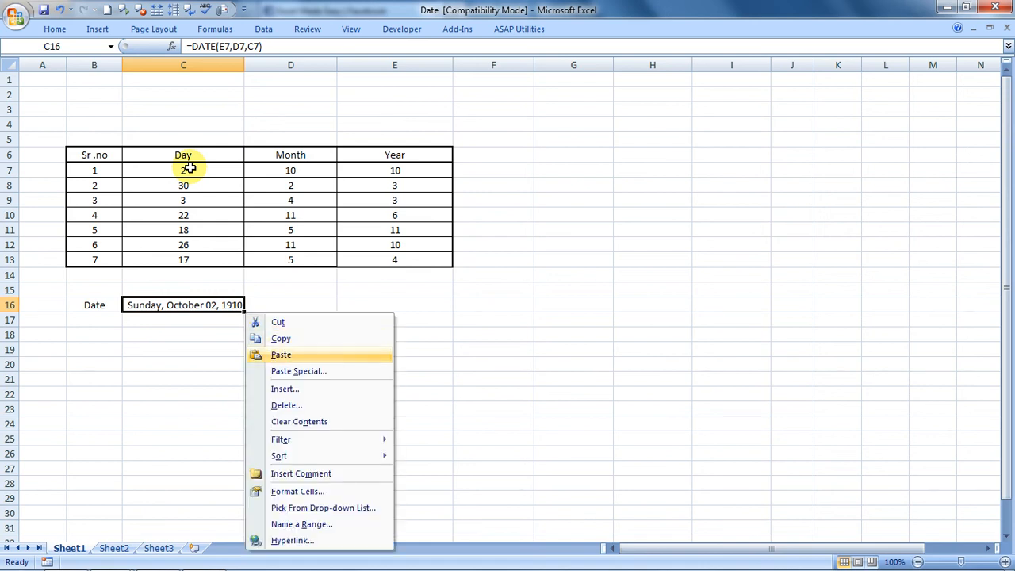
Format C16 as a short date so it shows 2-Oct-10
click(297, 491)
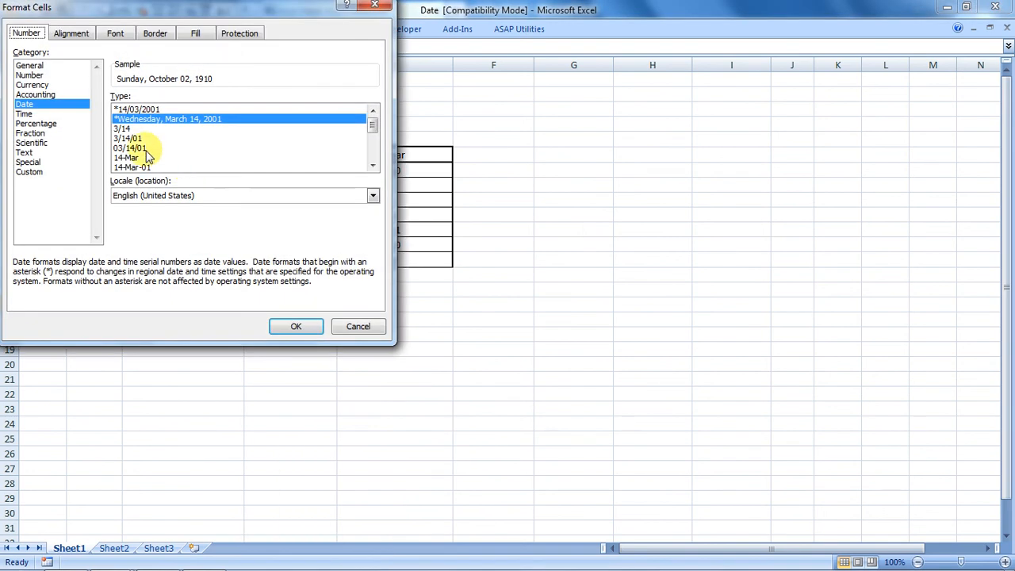
click(129, 138)
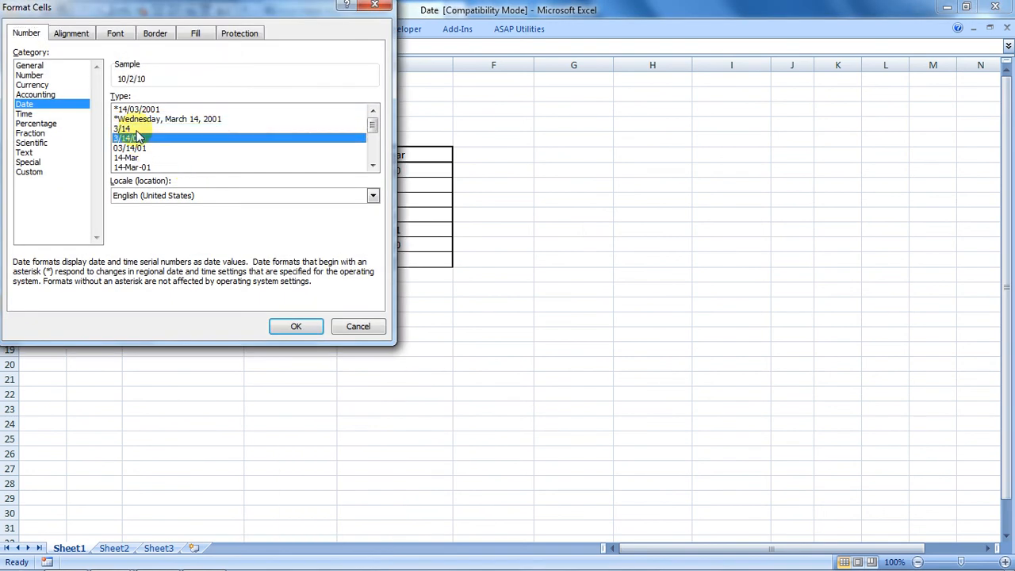
click(296, 326)
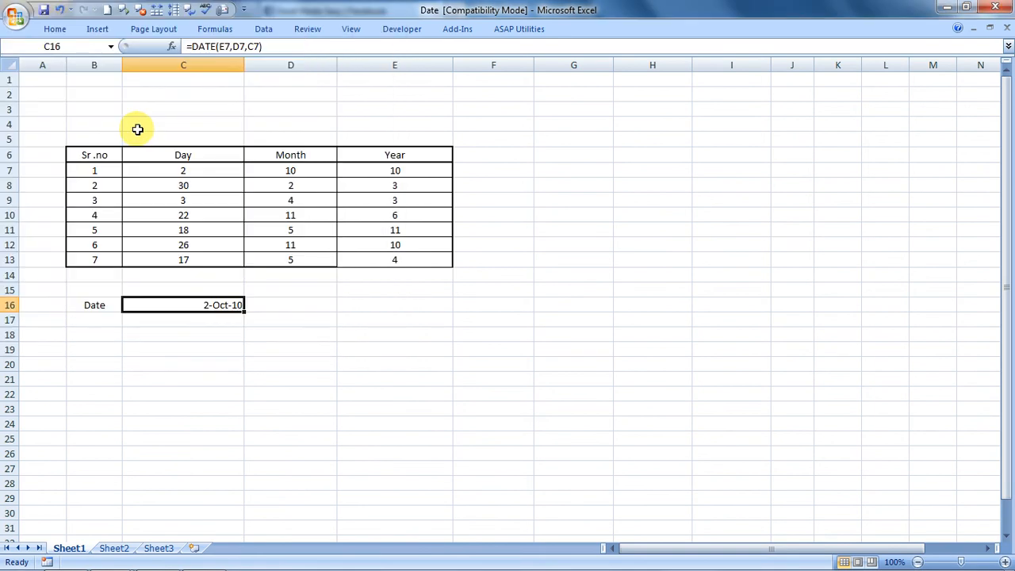
mouse_move(303, 389)
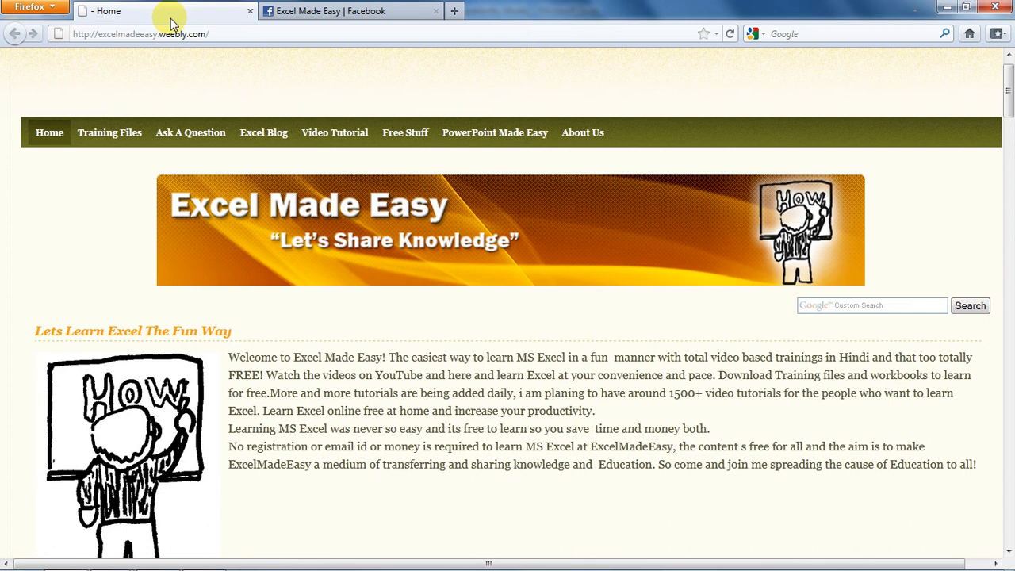
mouse_move(181, 66)
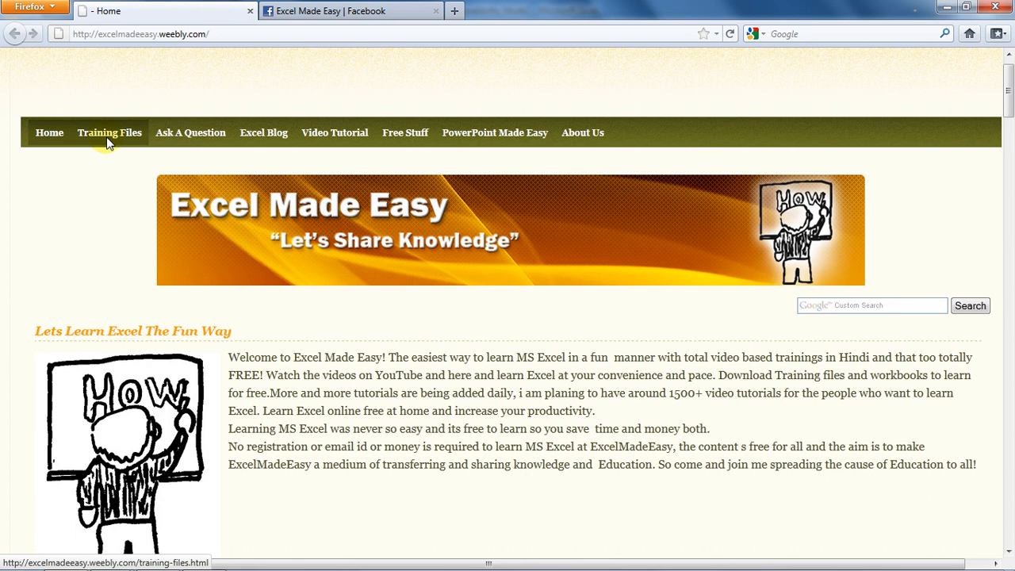
click(349, 11)
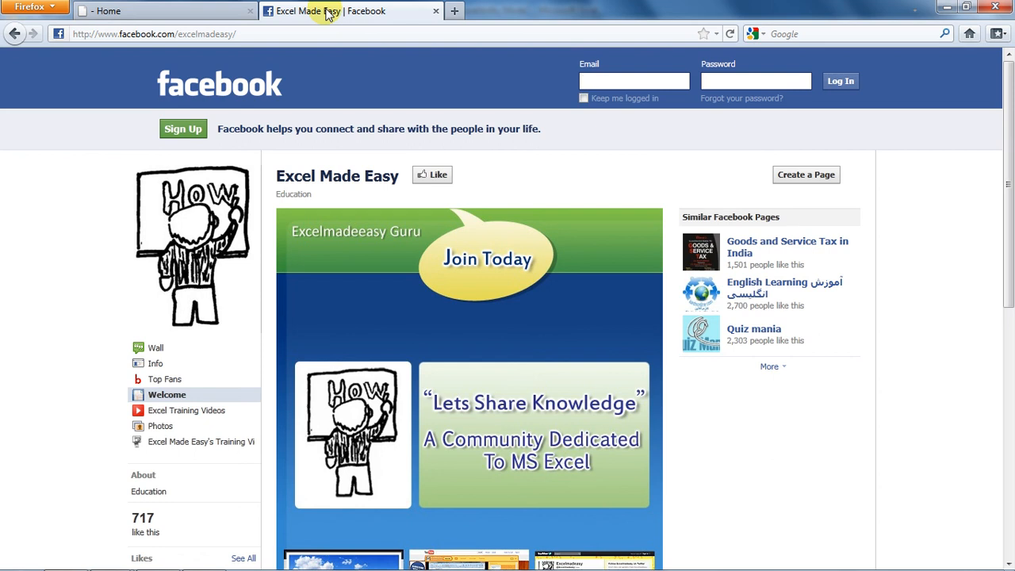
click(333, 10)
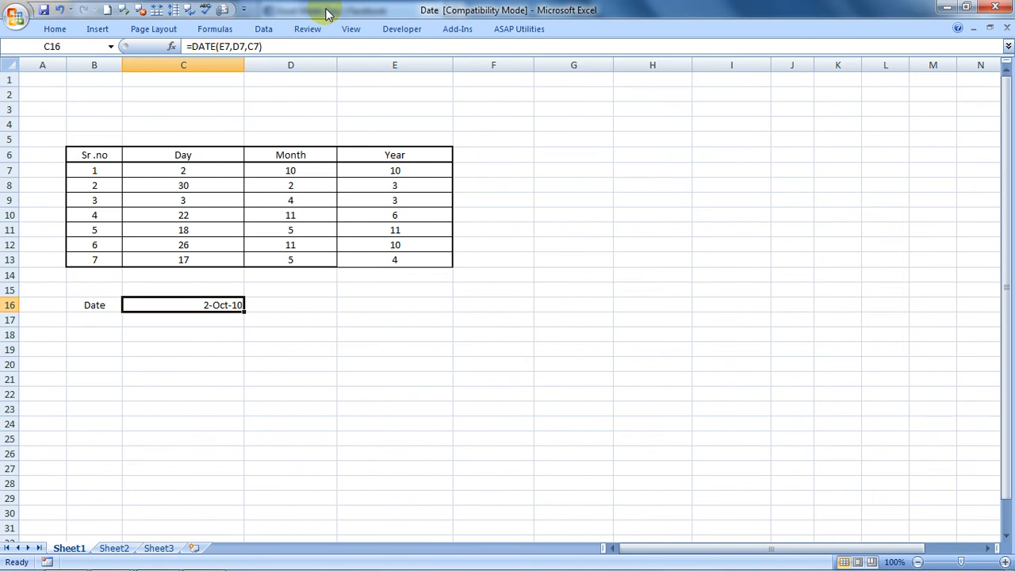